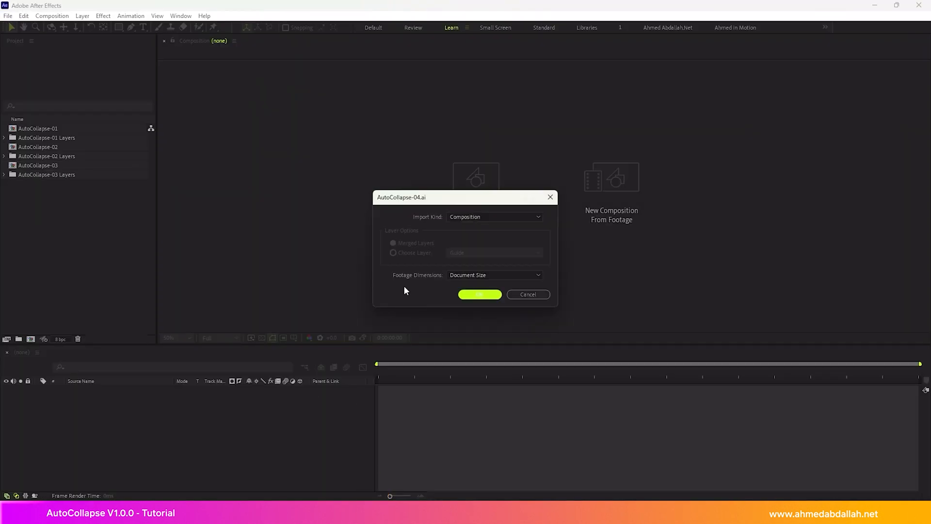
# - Import the Illustrator file as a composition, view the letters precomp's layers, then return to the AutoCollapse Logo comp
pyautogui.click(479, 294)
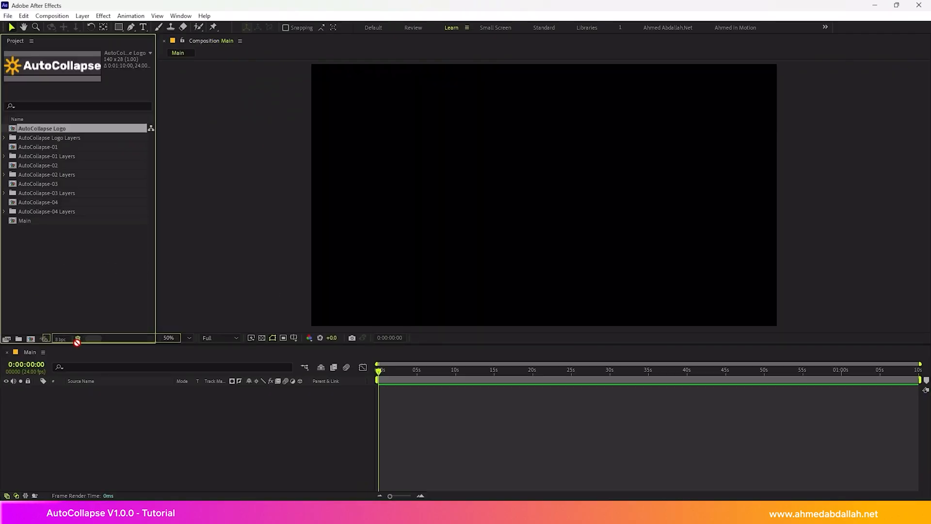
pyautogui.doubleClick(42, 128)
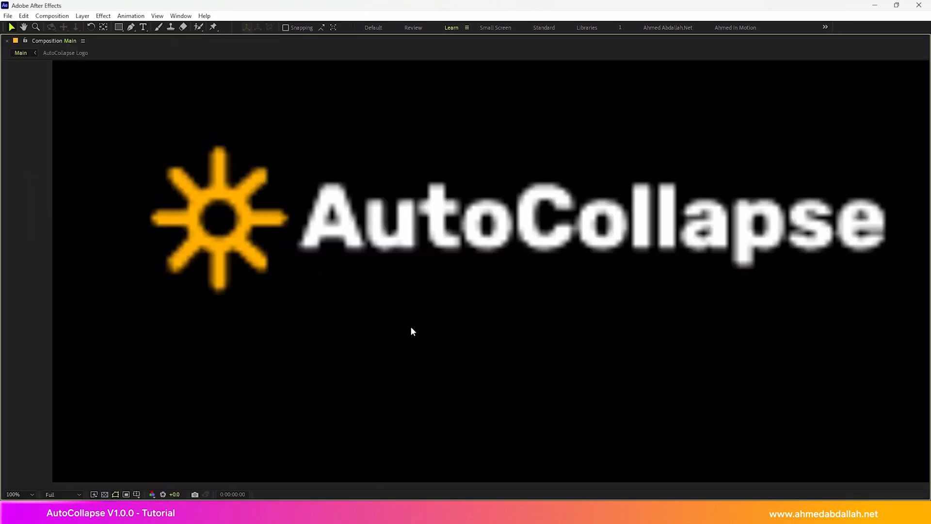
pyautogui.moveTo(773, 322)
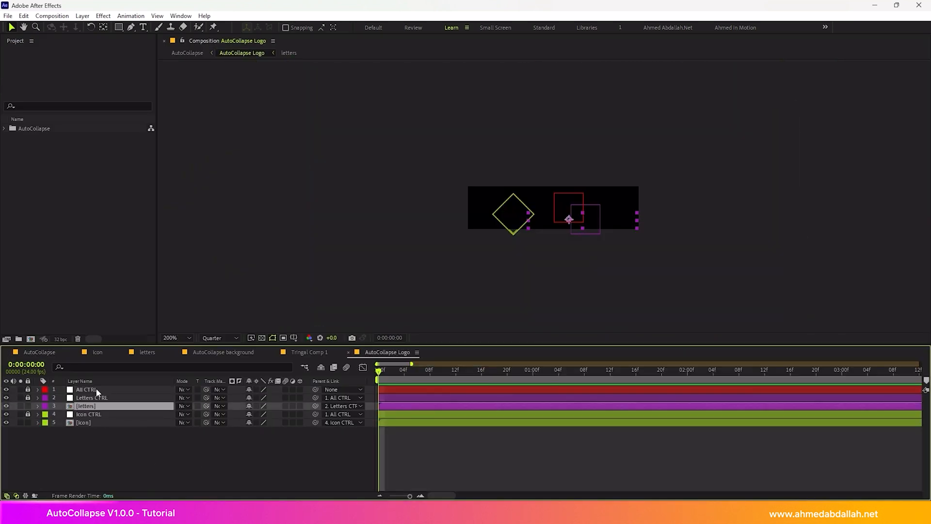
pyautogui.doubleClick(85, 406)
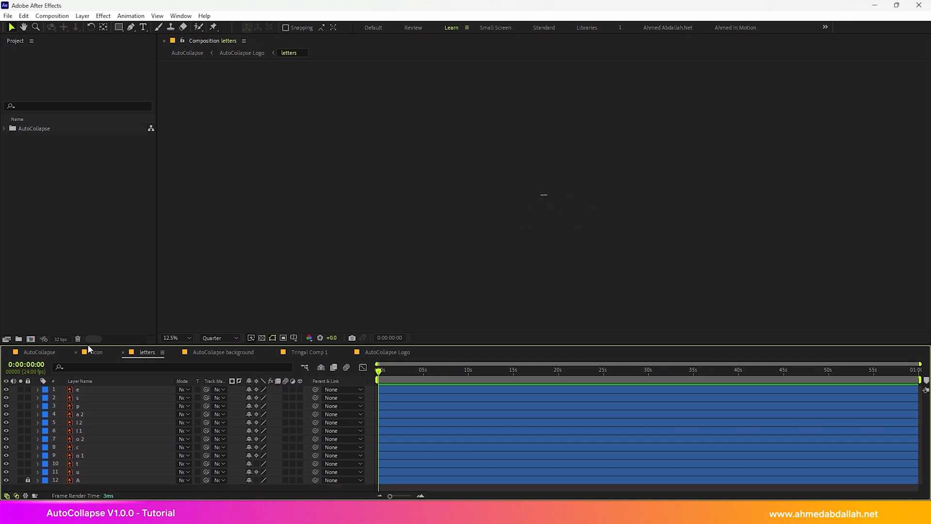
pyautogui.click(97, 351)
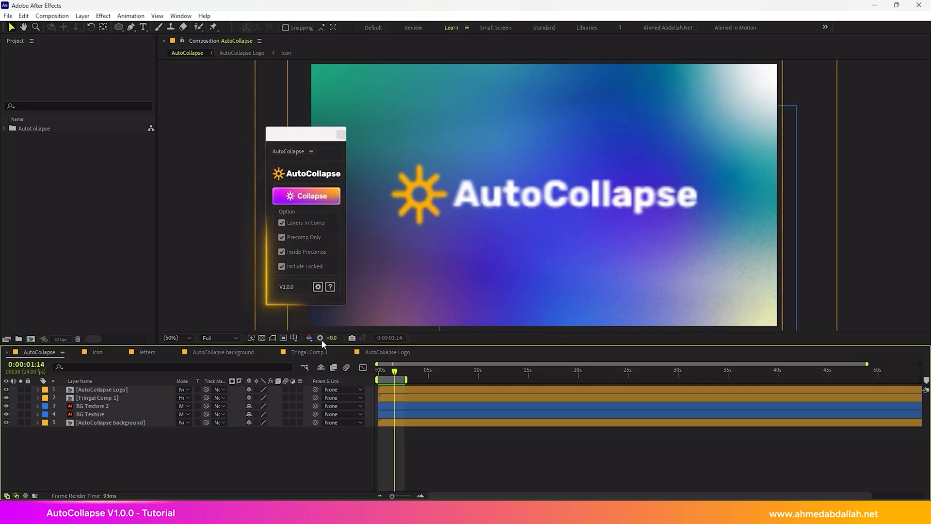
# - Run Collapse so all layers and precomps get Collapse Transformations, and acknowledge the success alert
pyautogui.click(306, 196)
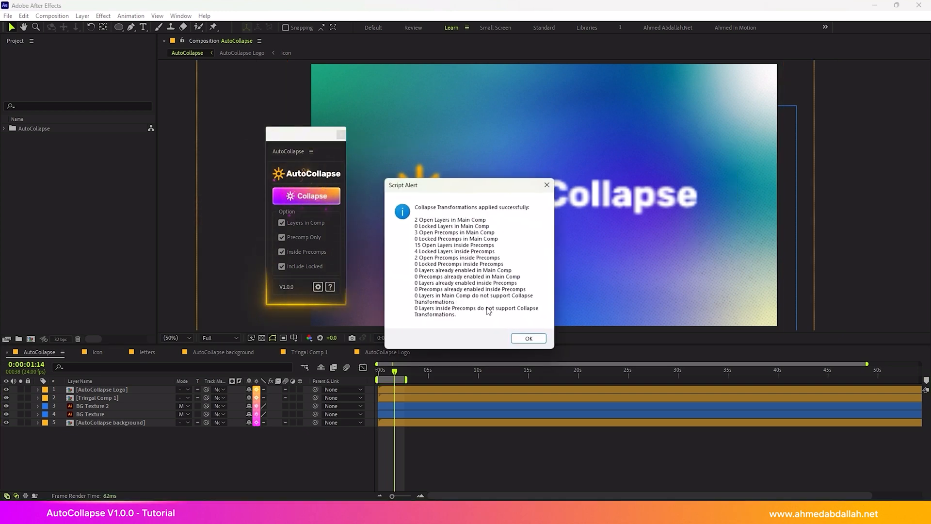
pyautogui.click(526, 338)
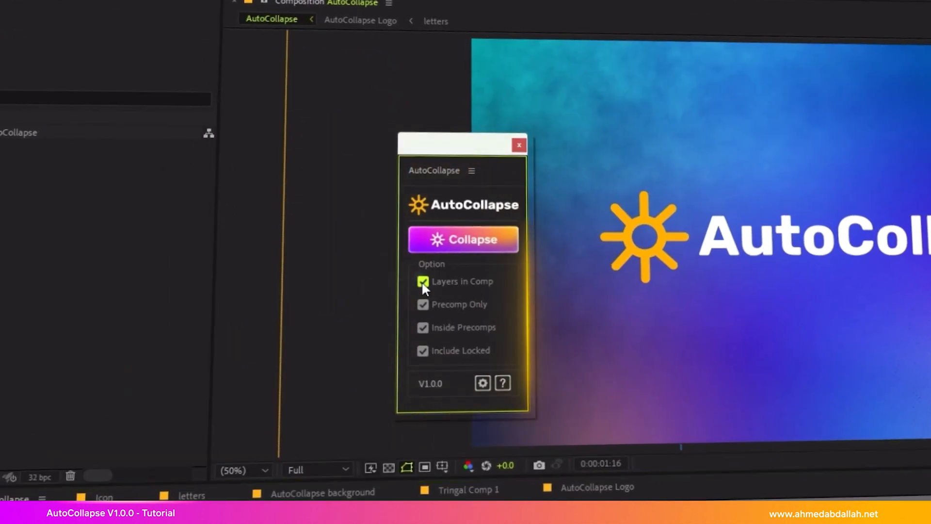
# - Review the Layers in Comp, Precomp Only, Inside Precomps and Include Locked options by toggling them
pyautogui.click(423, 303)
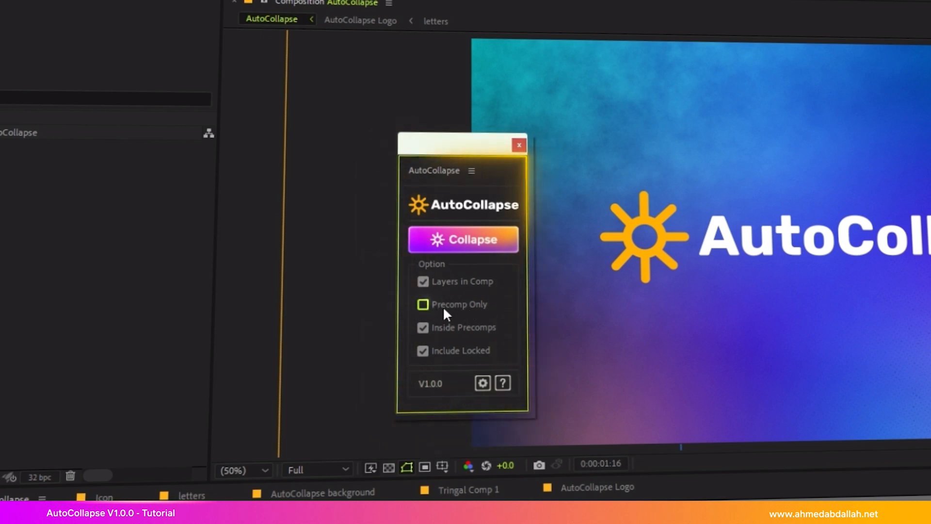
pyautogui.click(423, 304)
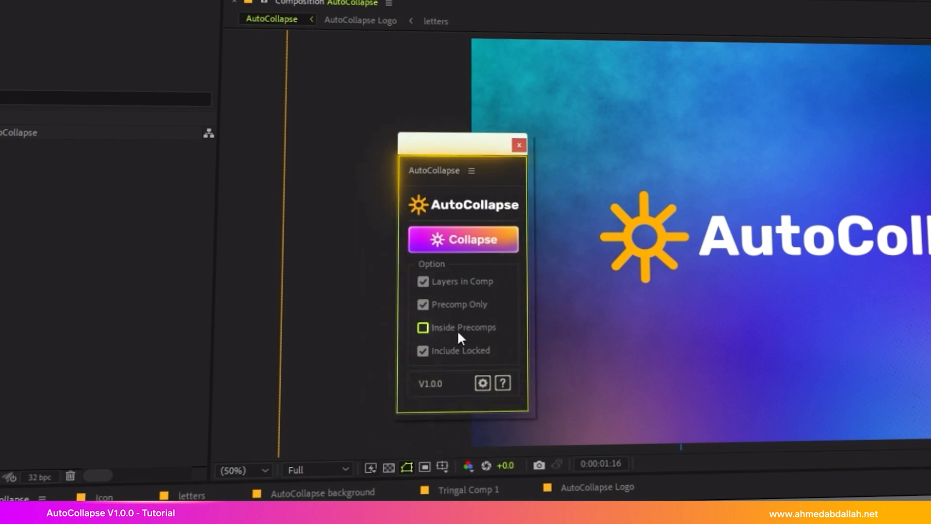
pyautogui.click(422, 327)
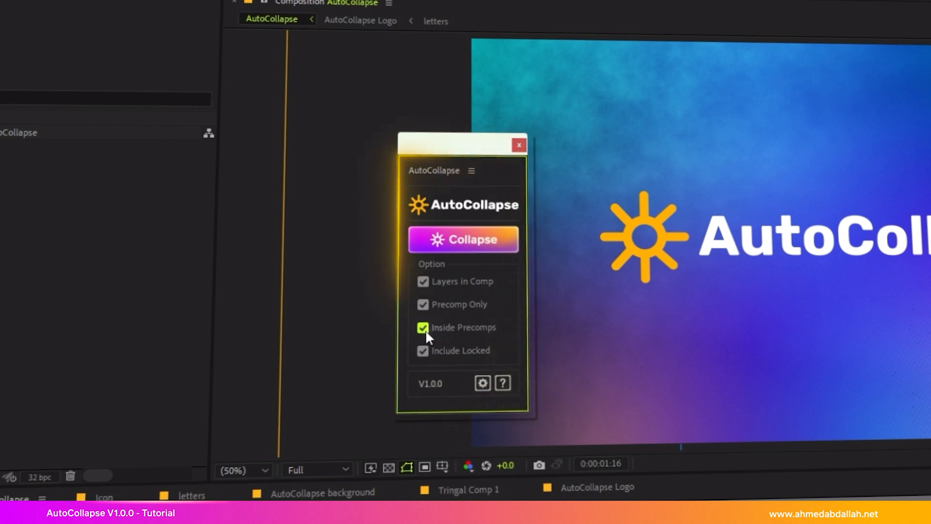
pyautogui.click(422, 350)
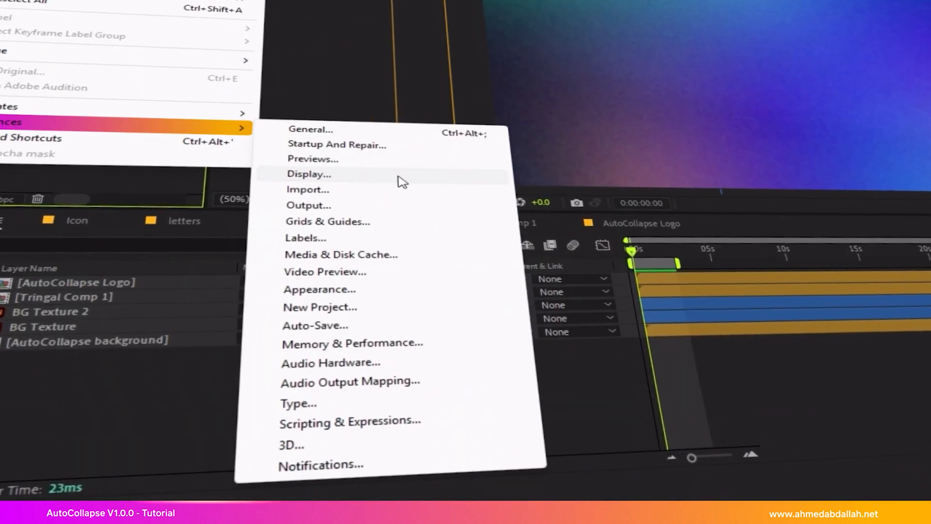
pyautogui.moveTo(327, 420)
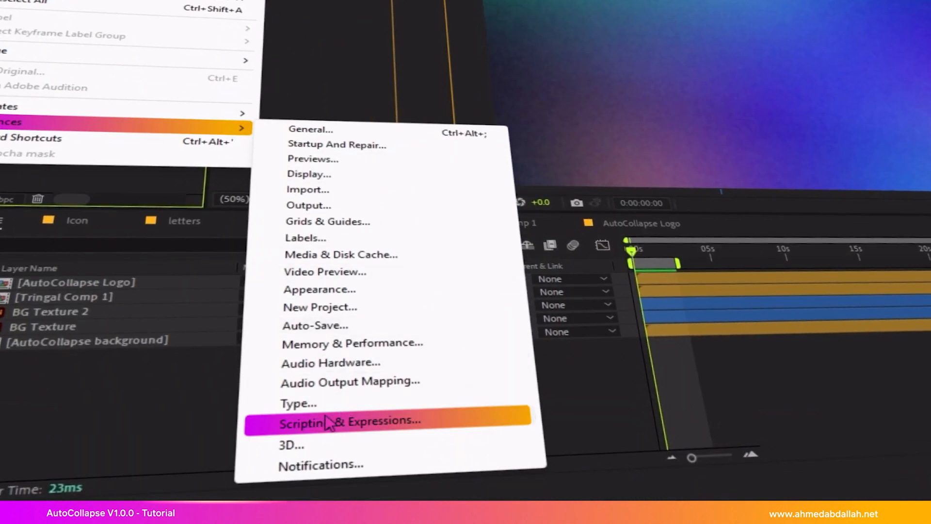
# - In Scripting & Expressions preferences, allow scripts to write files and access the network
pyautogui.click(345, 420)
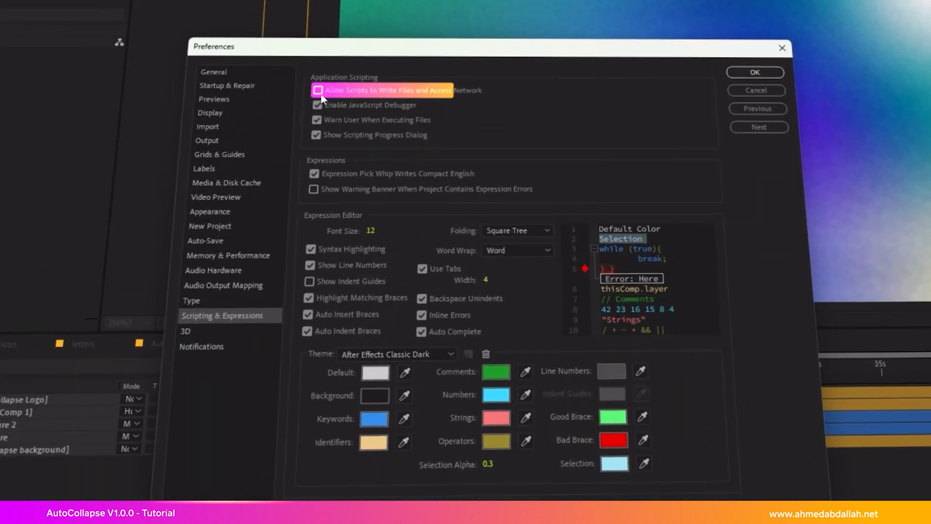
pyautogui.click(318, 89)
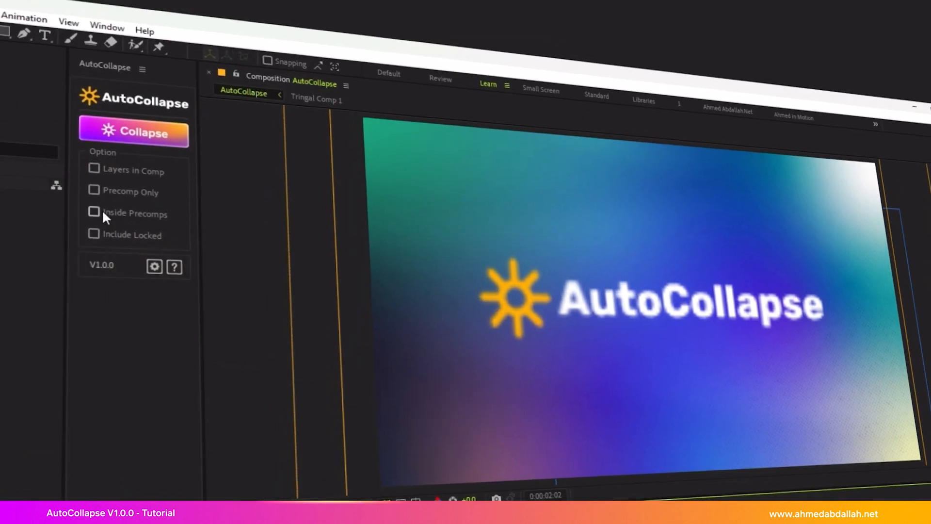
pyautogui.moveTo(138, 180)
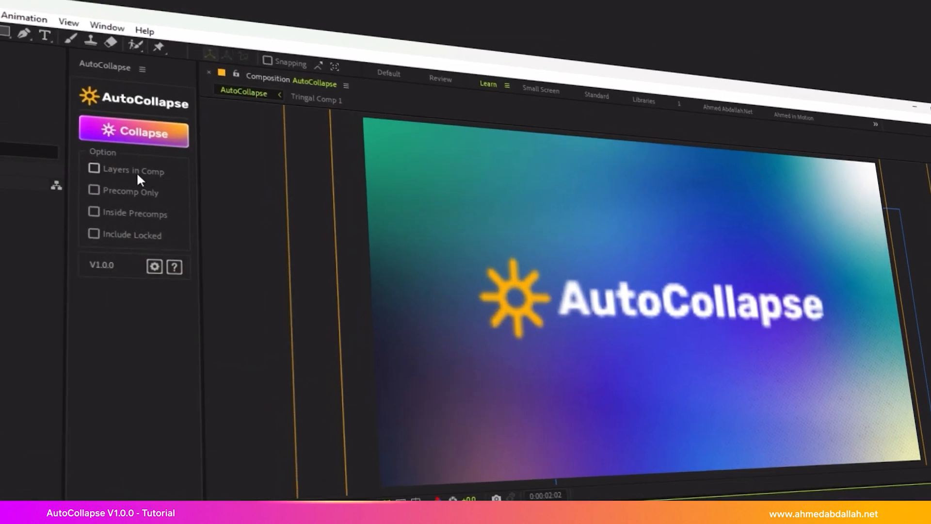
# - Tick plain, precomp and locked layer options, run Collapse, dismiss the report and scrub the comp to preview
pyautogui.click(93, 168)
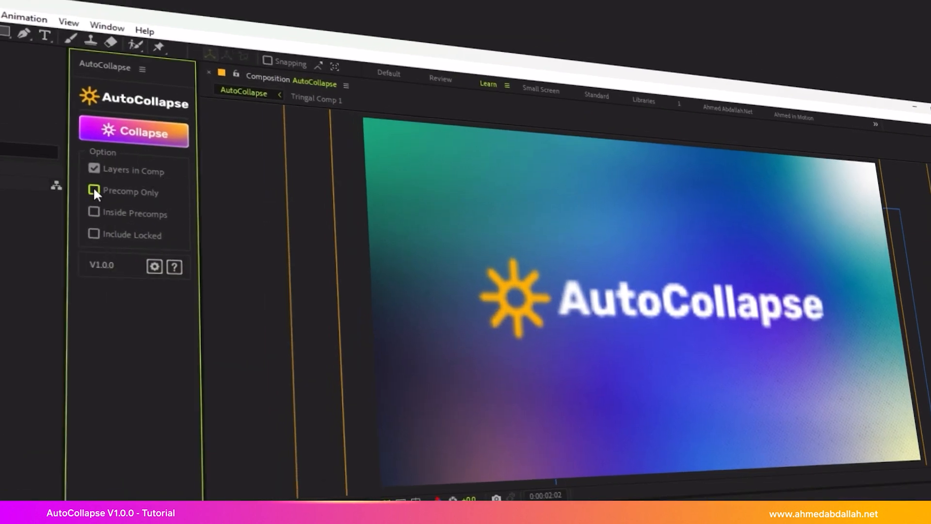
pyautogui.click(93, 212)
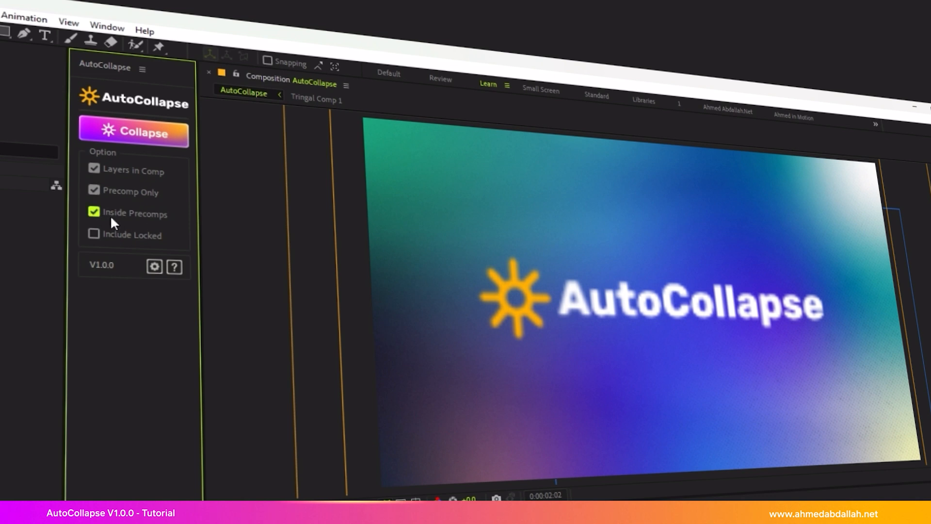
pyautogui.click(94, 235)
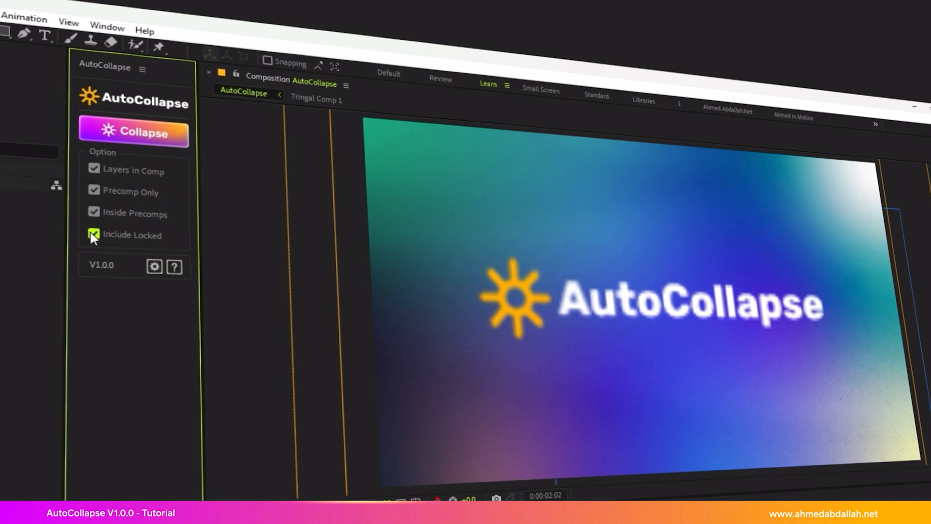
pyautogui.click(134, 132)
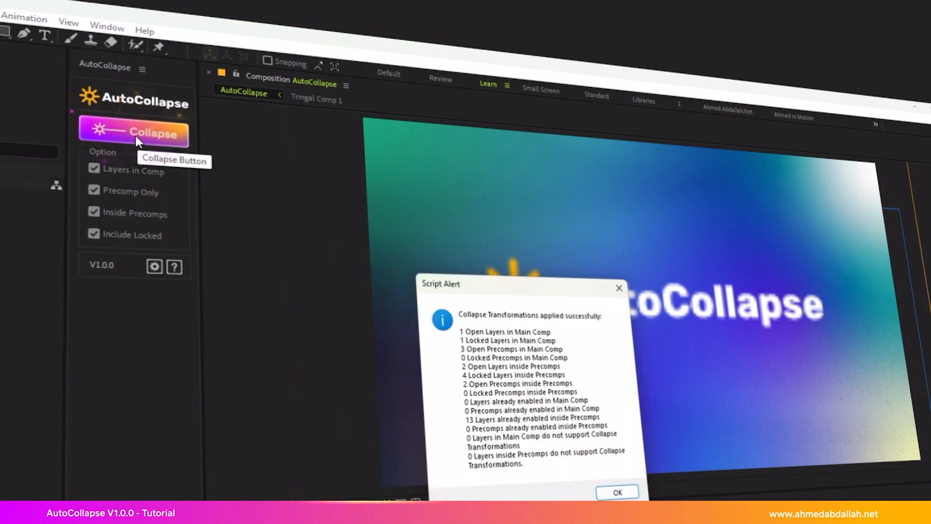
pyautogui.click(617, 492)
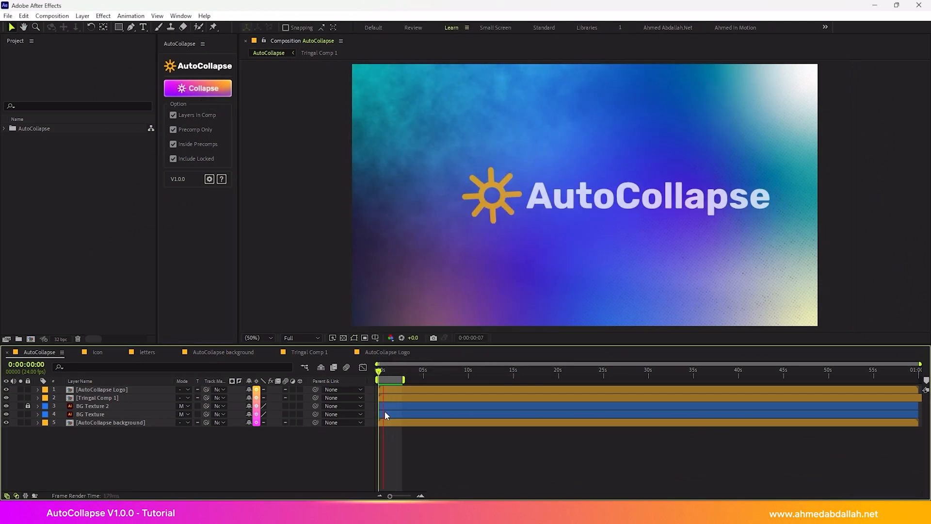
pyautogui.moveTo(379, 371); pyautogui.dragTo(394, 371)
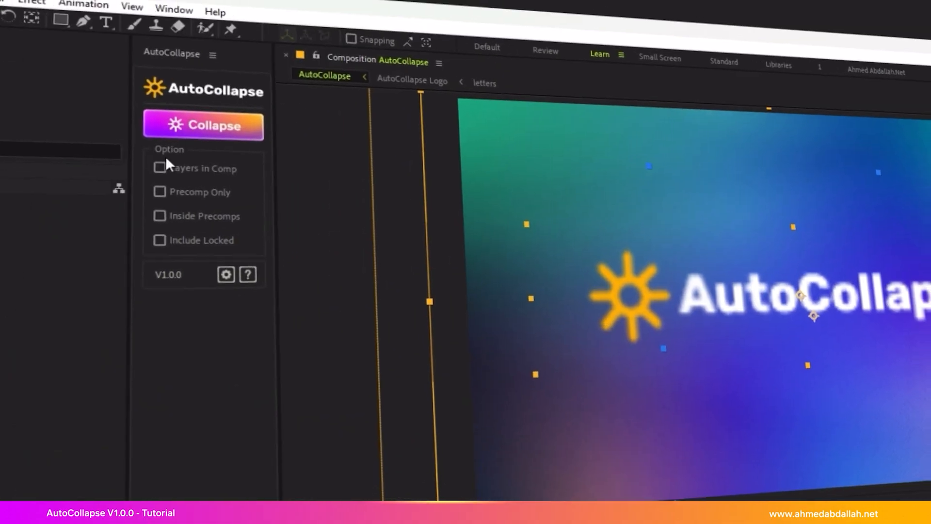
# - Enable all four layer-type options and run Collapse, leaving the new success report with layer counts on screen
pyautogui.click(159, 239)
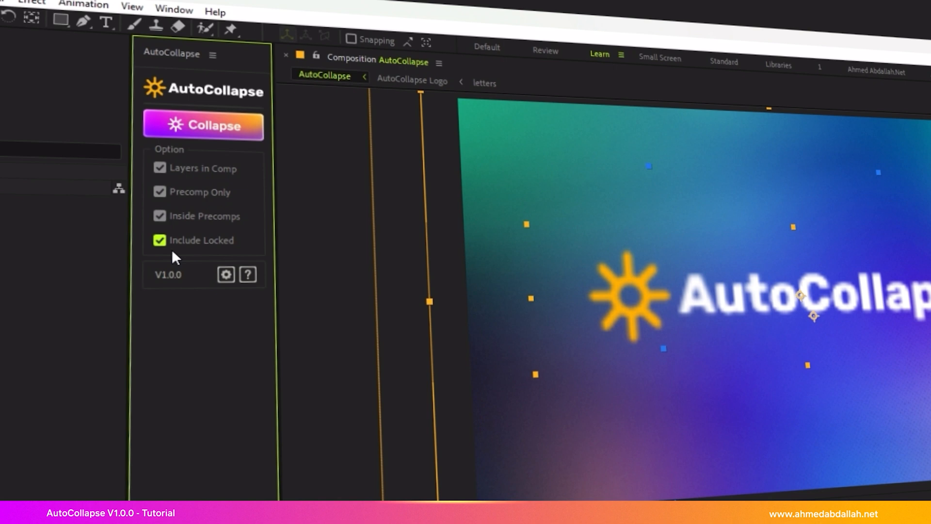
pyautogui.click(203, 125)
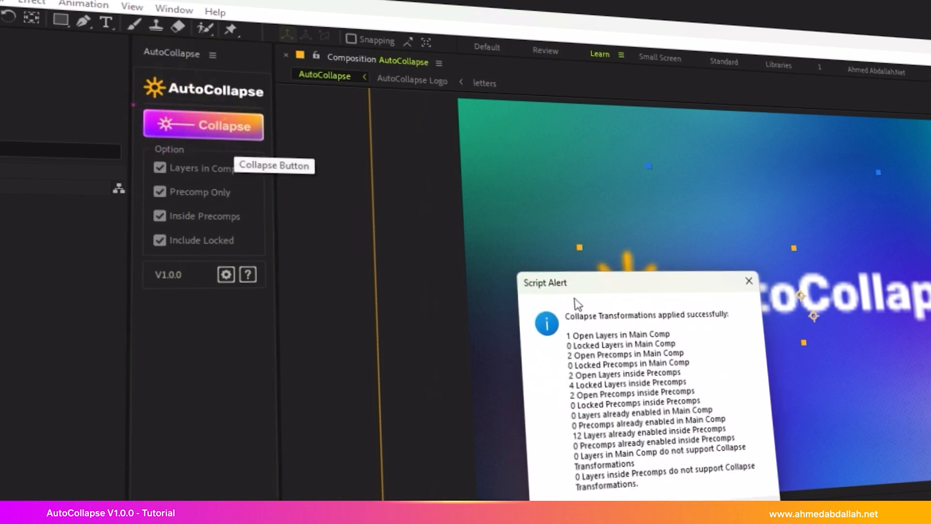
pyautogui.click(749, 281)
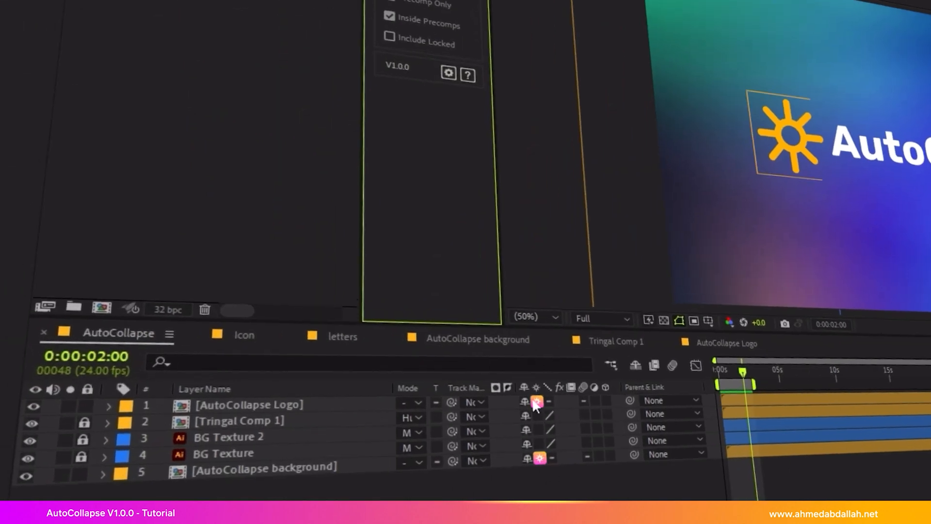
pyautogui.click(102, 73)
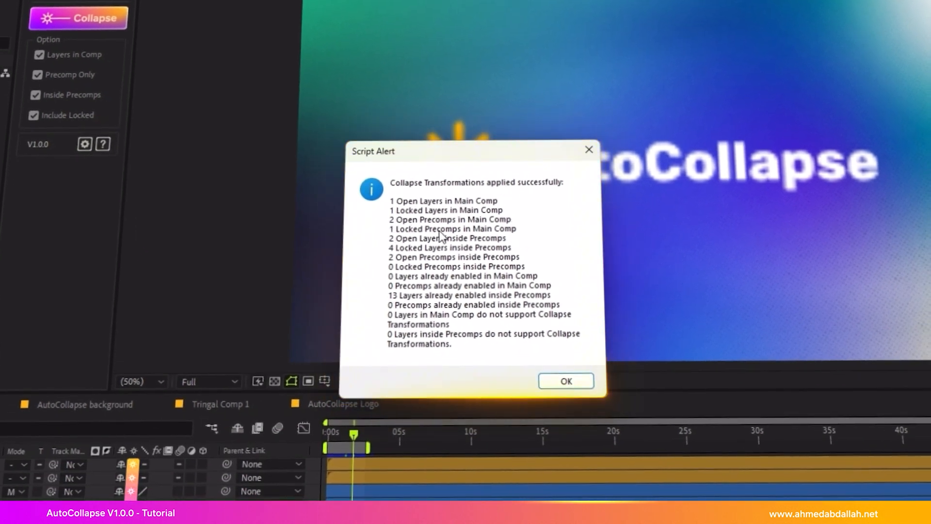
pyautogui.moveTo(446, 254)
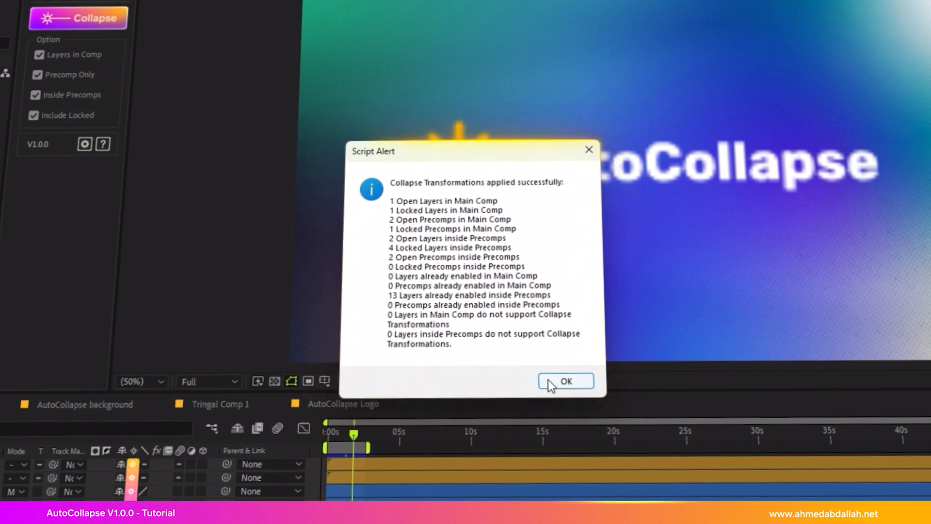
# - Dismiss the success report that counts the locked layers included in the collapse
pyautogui.click(565, 381)
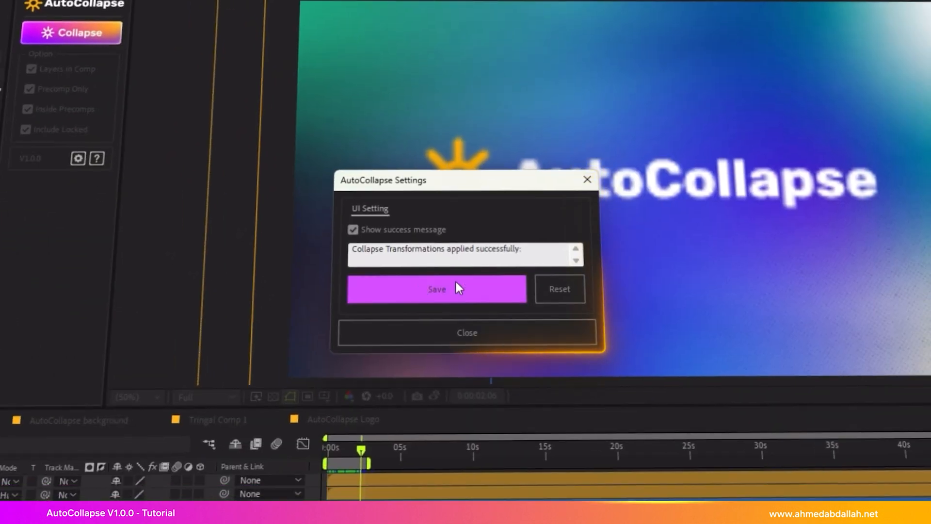
pyautogui.moveTo(579, 351)
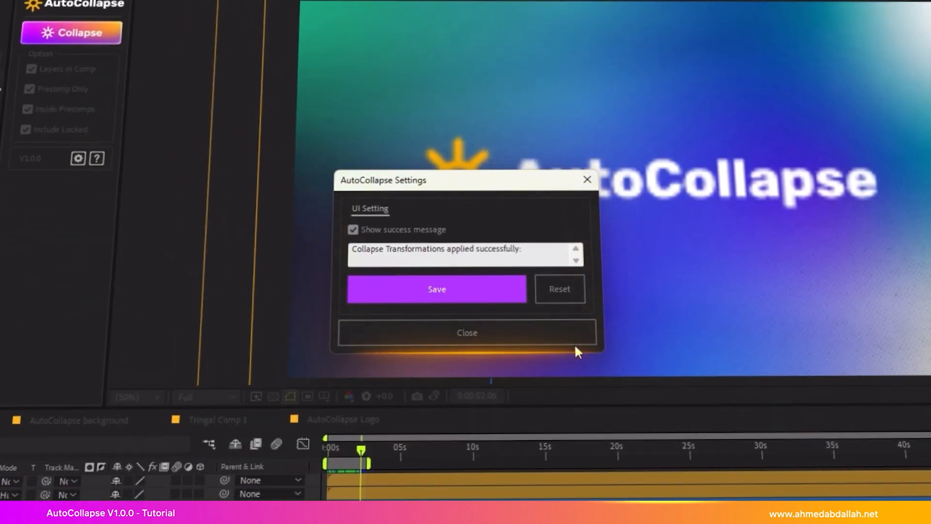
# - Save a 'Congratulations' success message, verify it with another Collapse run, then turn the success message off
pyautogui.click(467, 332)
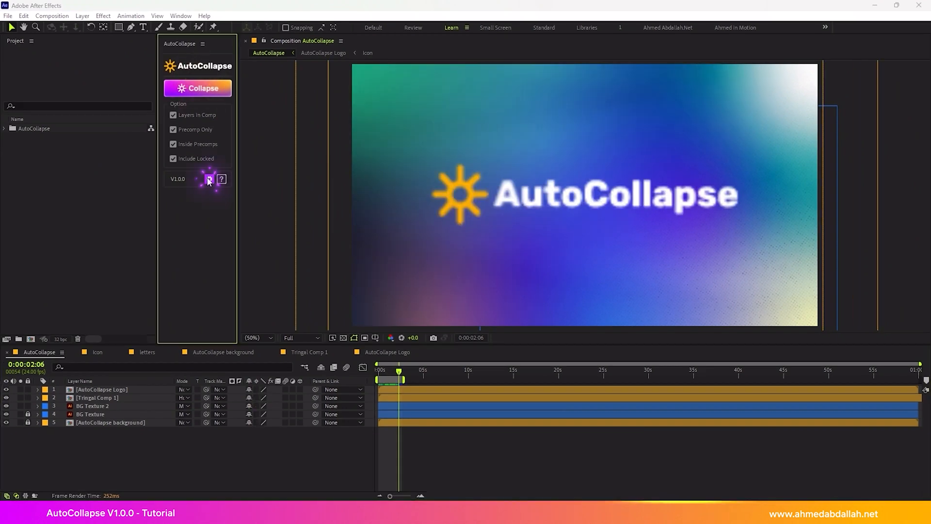
pyautogui.click(198, 88)
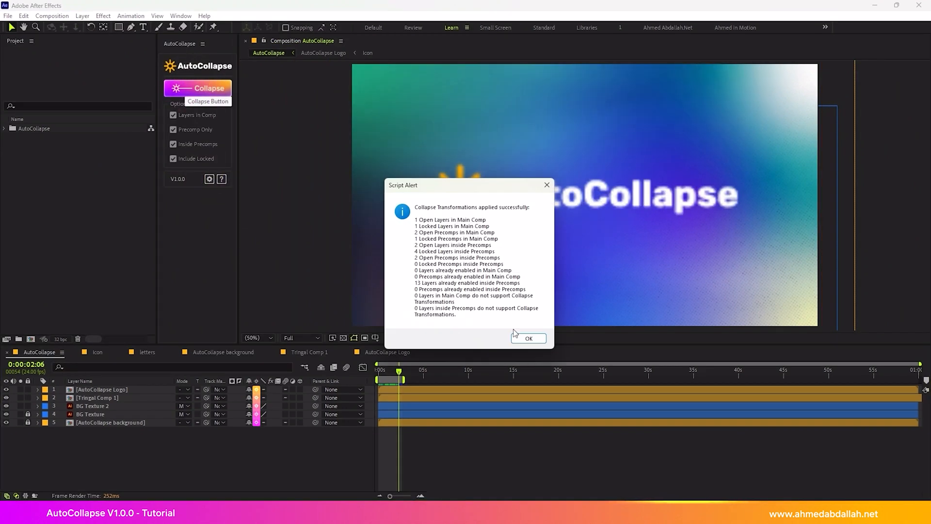
pyautogui.click(527, 338)
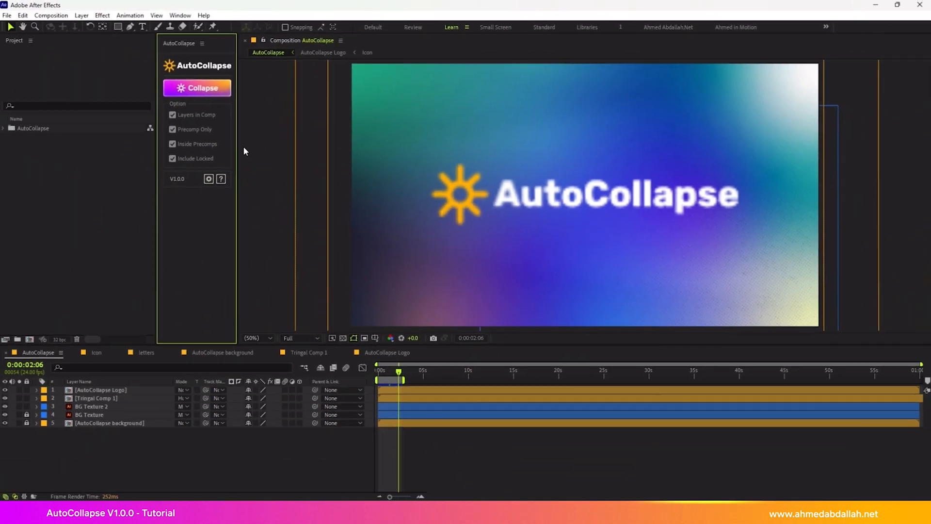
pyautogui.click(209, 179)
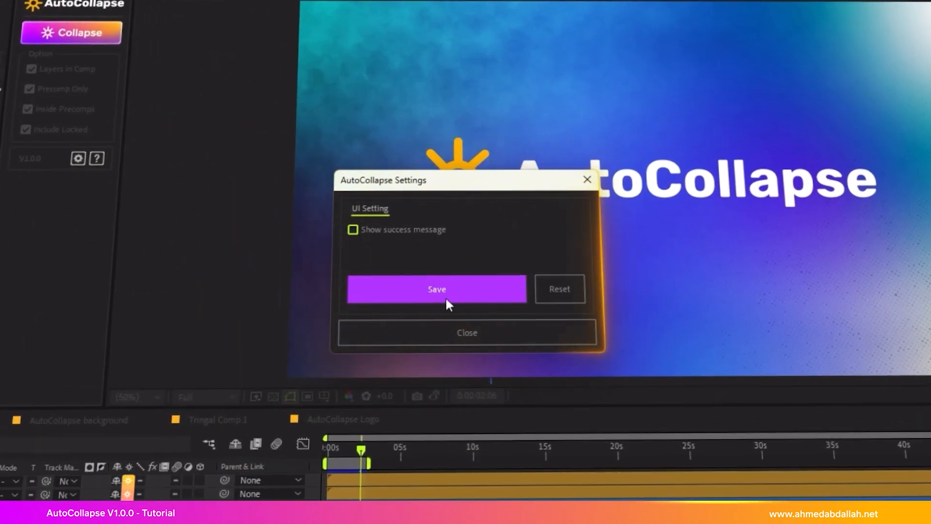
pyautogui.click(352, 229)
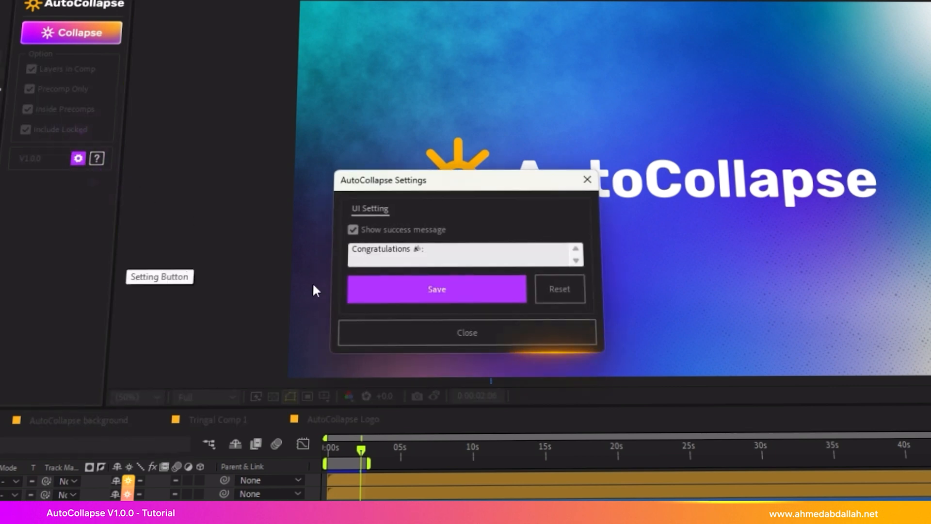
pyautogui.click(558, 289)
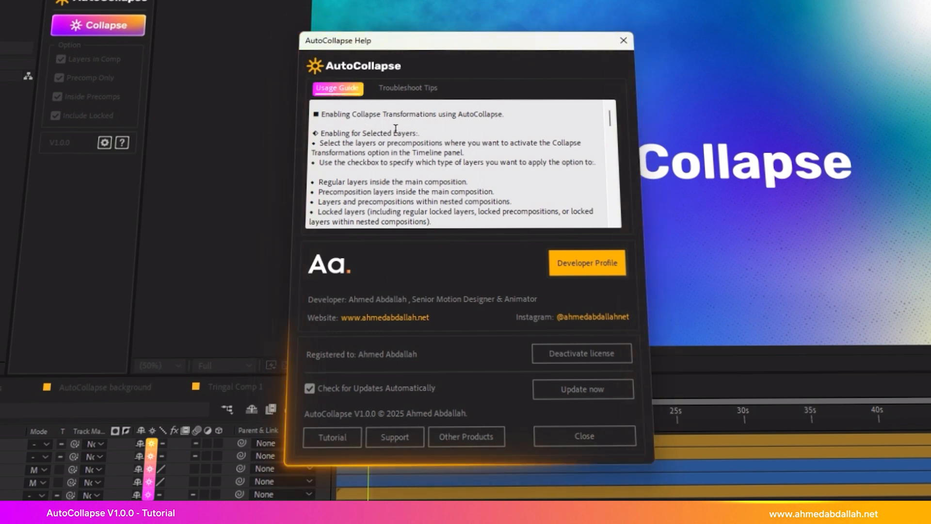
# - Scroll the Usage Guide and switch the help window to the Troubleshoot Tips for common warnings
pyautogui.scroll(-3)
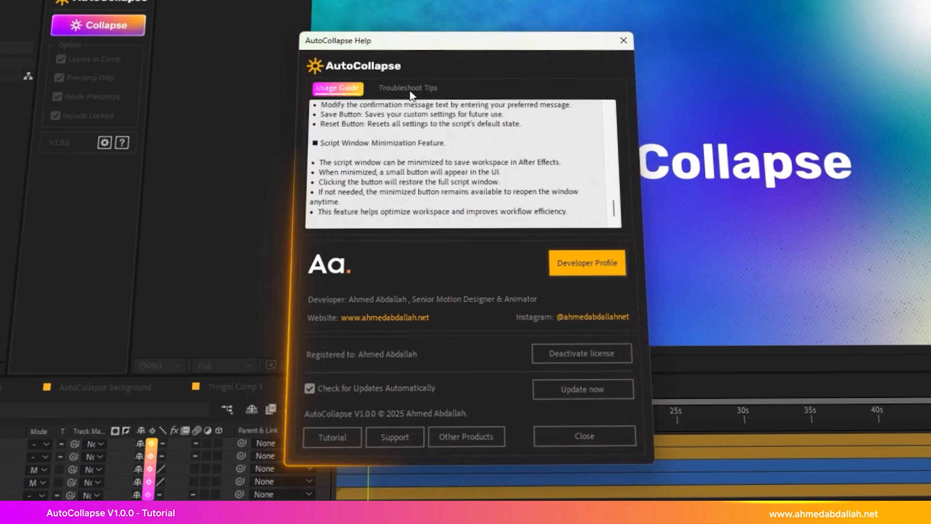
pyautogui.click(407, 88)
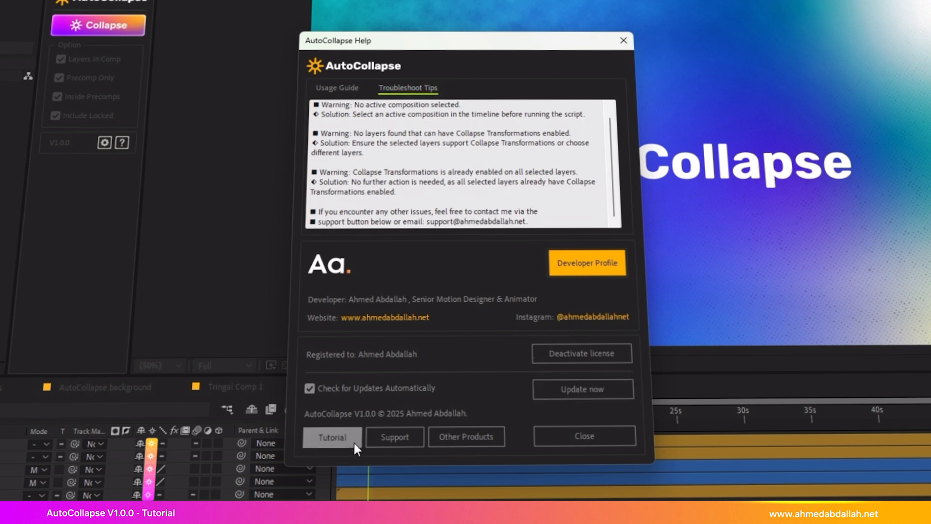
pyautogui.moveTo(327, 446)
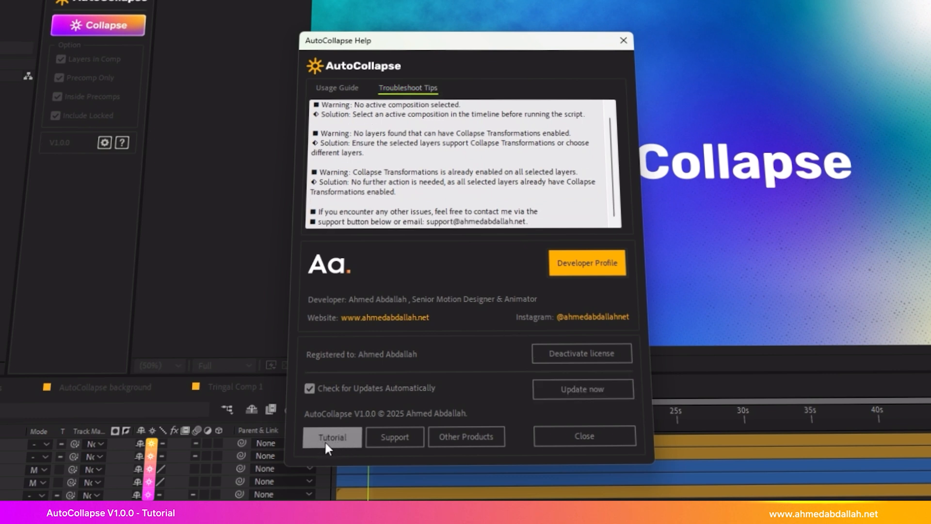
pyautogui.moveTo(514, 444)
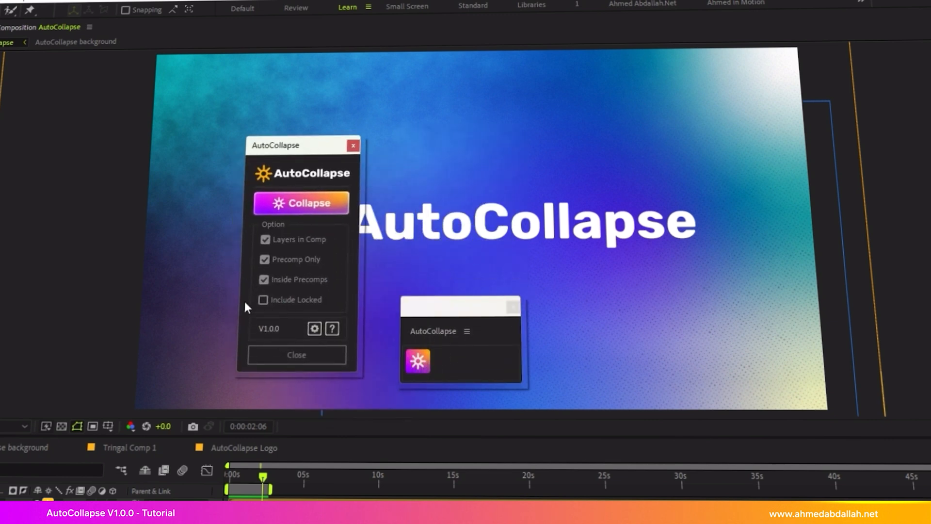
# - Show AutoCollapse as a floating window next to its minimized compact icon panel
pyautogui.click(315, 329)
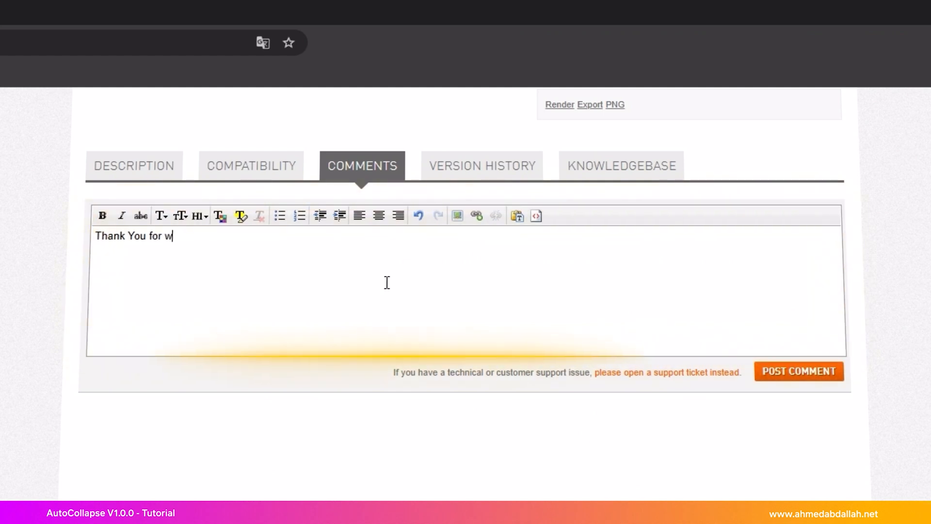
# - Finish typing the comment so it reads 'Thank You for watching'
pyautogui.write('atching')
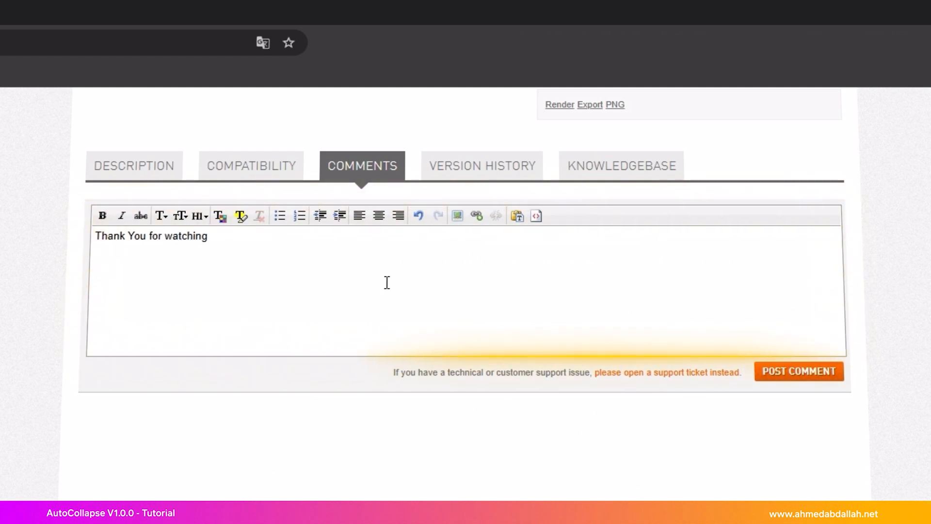